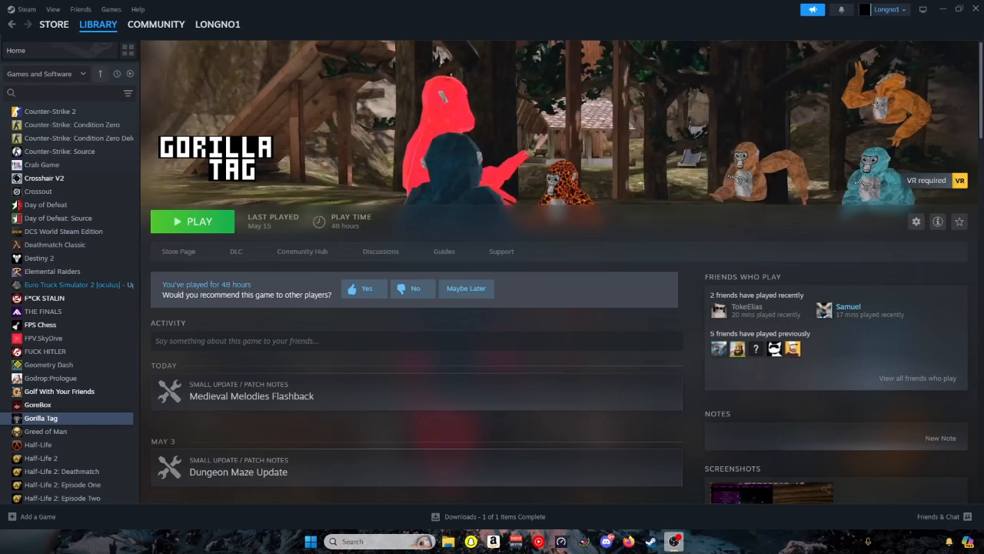
{"action": "mouse_move", "coordinate": [223, 231]}
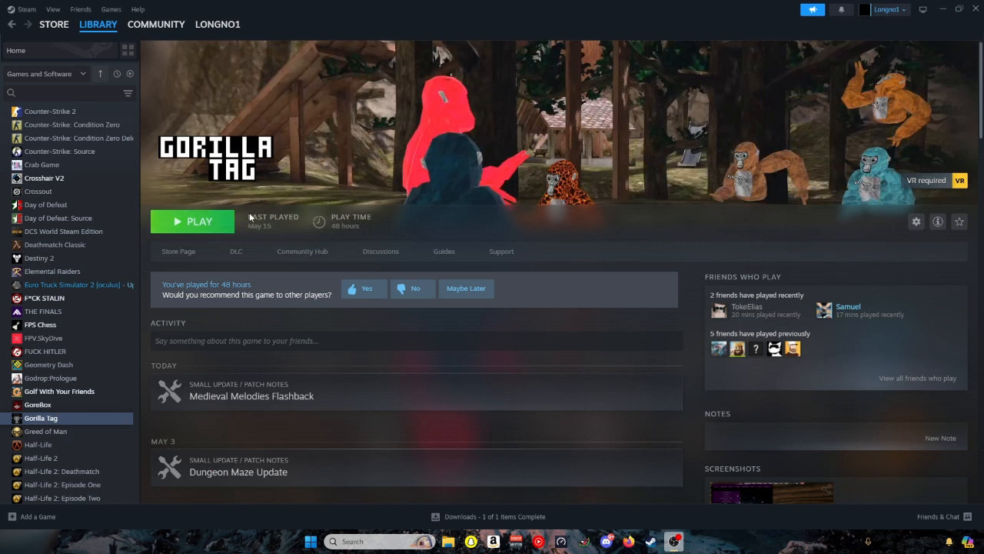
{"action": "mouse_move", "coordinate": [449, 194]}
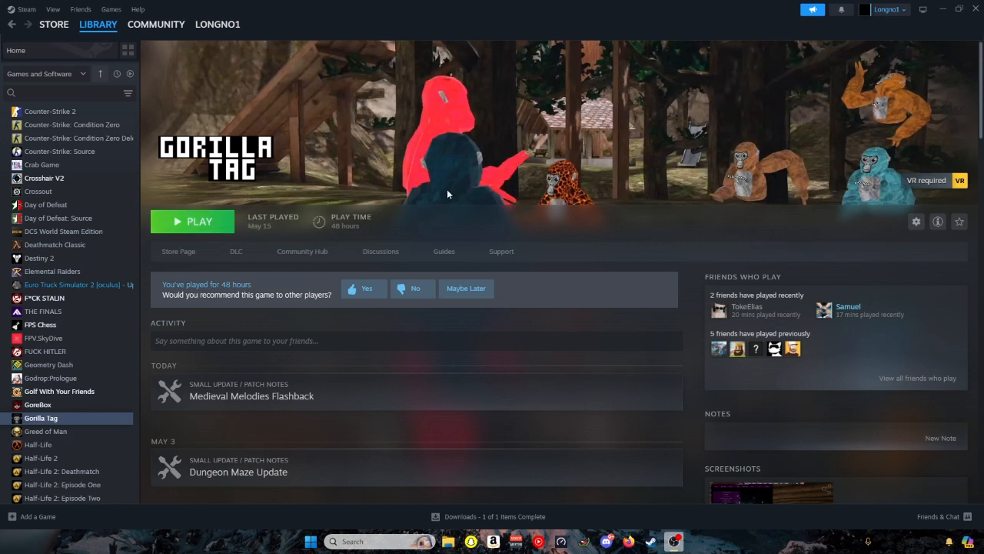
{"action": "mouse_move", "coordinate": [436, 205]}
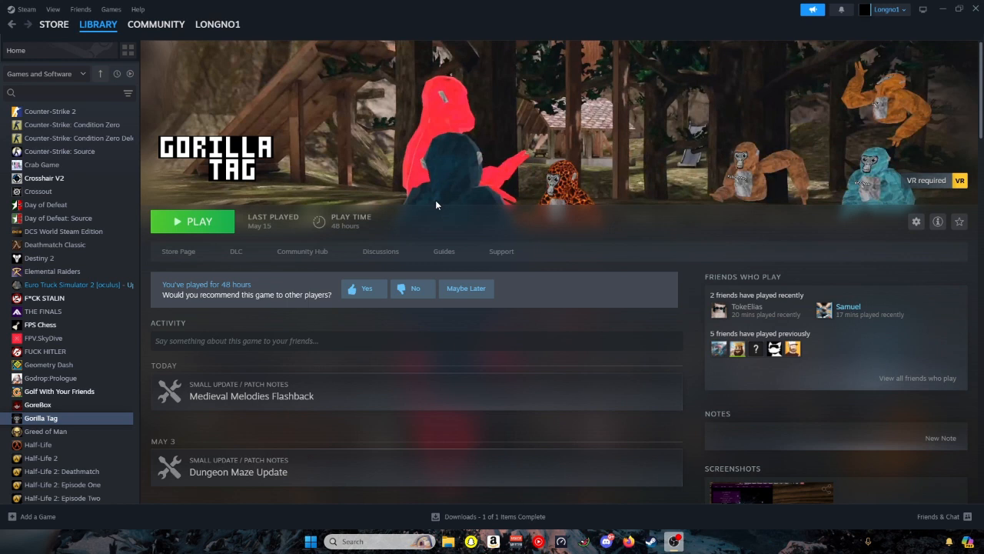
{"action": "mouse_move", "coordinate": [917, 221]}
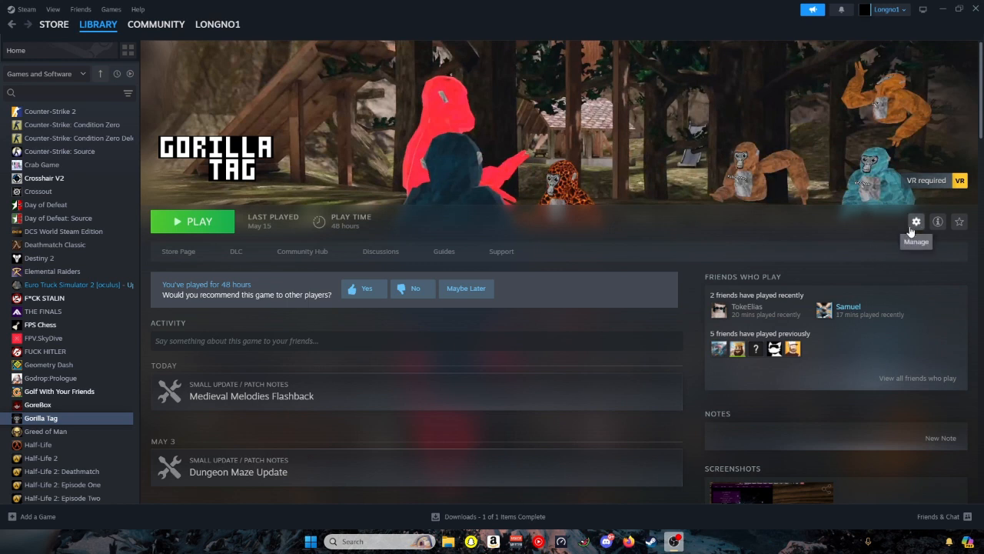
{"action": "mouse_move", "coordinate": [670, 99]}
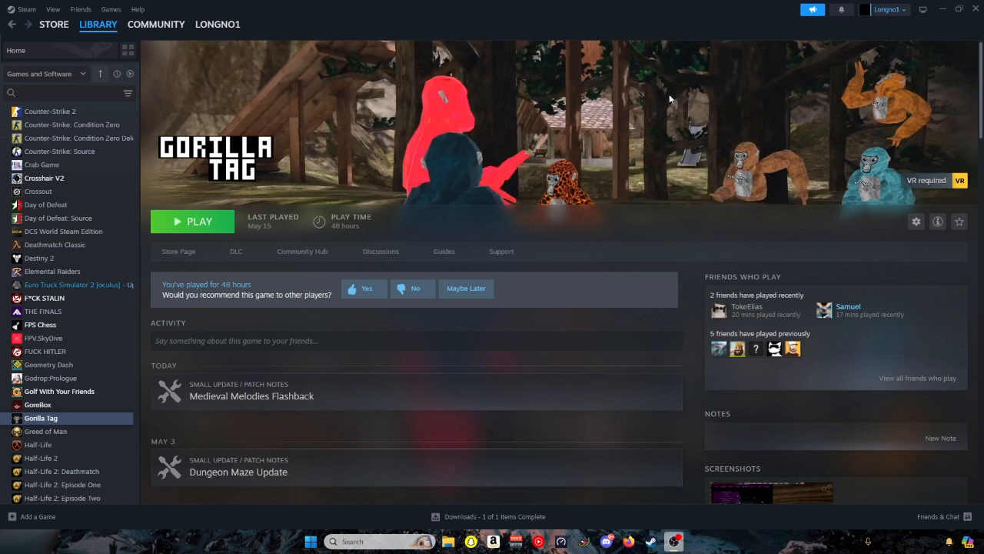
{"action": "mouse_move", "coordinate": [917, 221]}
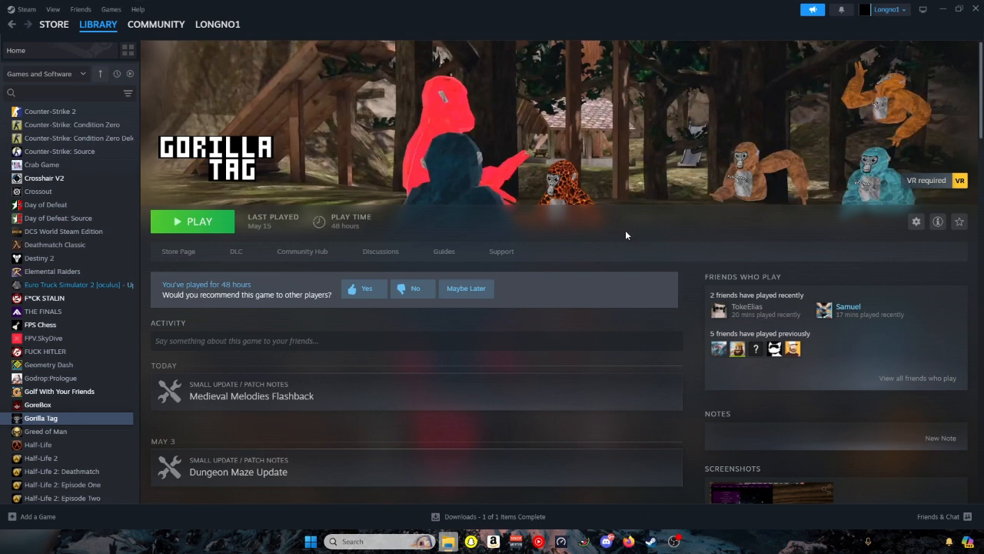
- Uninstall Gorilla Tag, then reinstall it choosing the 1TB D: drive as the location
{"action": "left_click", "coordinate": [917, 222]}
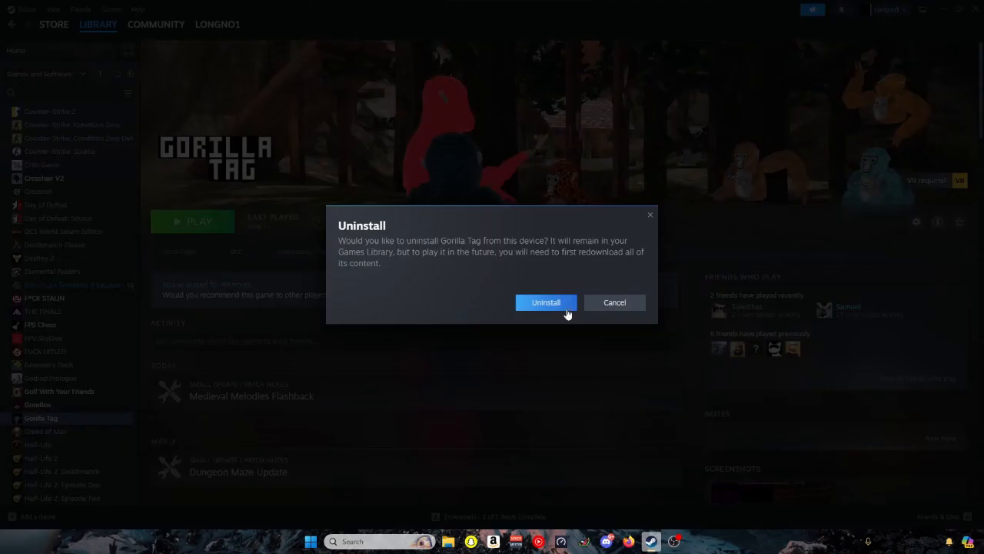
{"action": "left_click", "coordinate": [546, 301]}
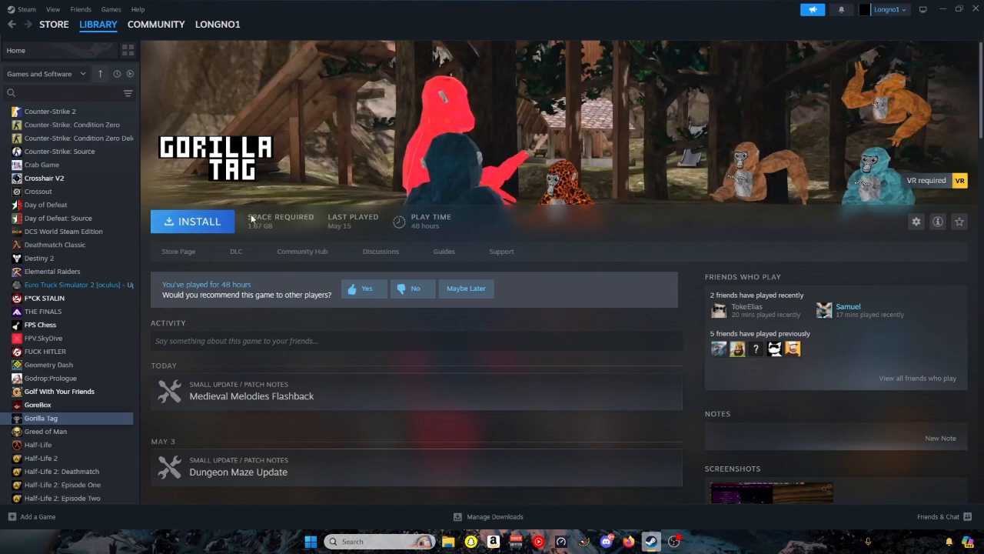
{"action": "left_click", "coordinate": [192, 222]}
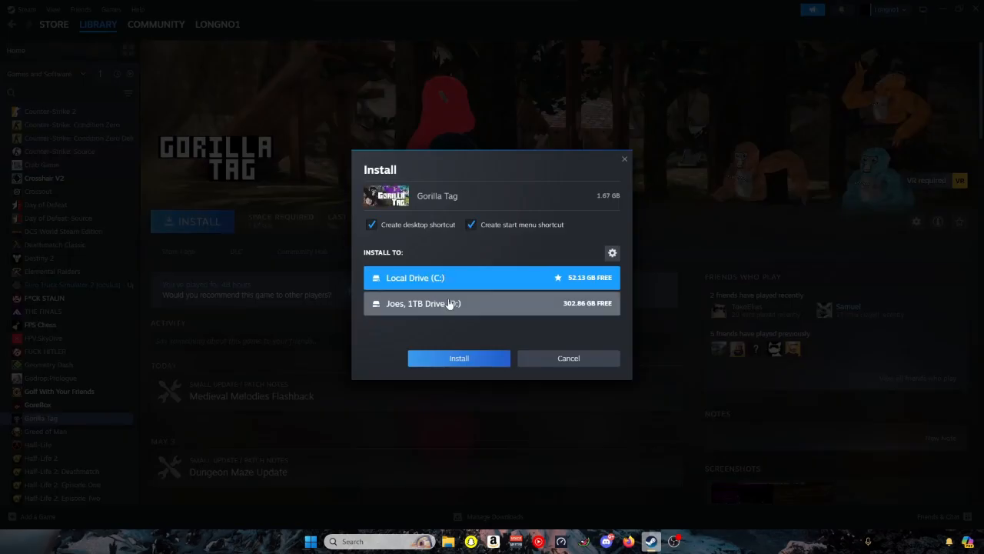
{"action": "left_click", "coordinate": [492, 303]}
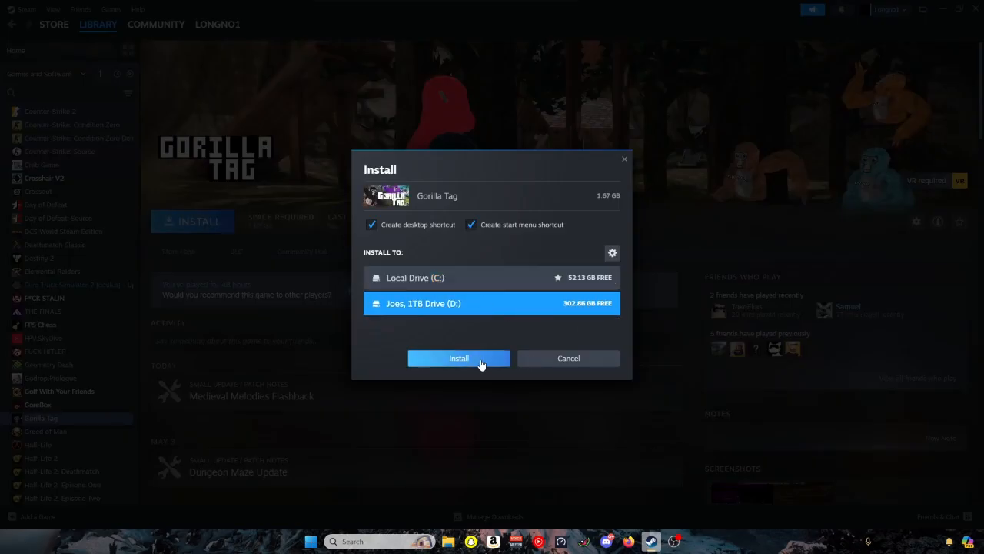
{"action": "left_click", "coordinate": [458, 357]}
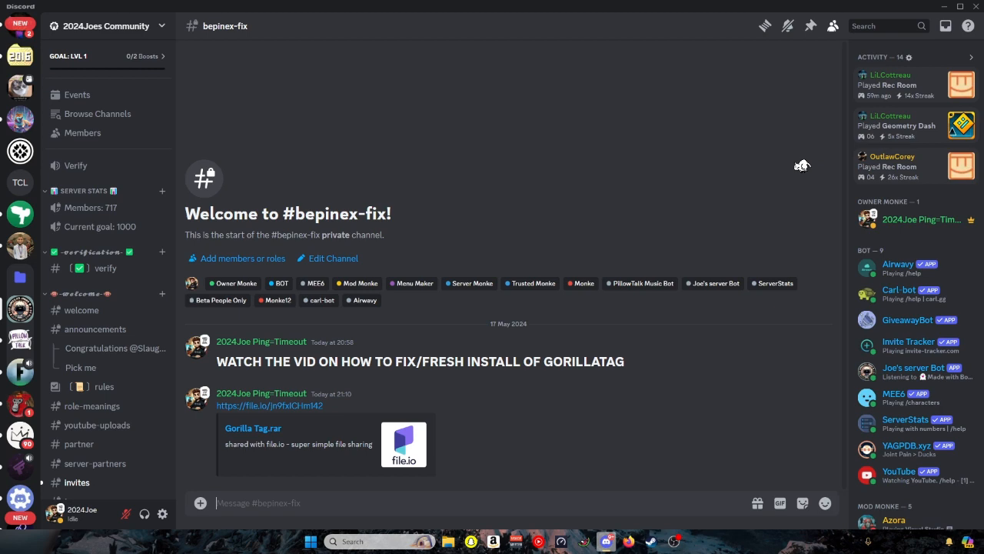
- Follow the shared file.io link for Gorilla Tag.rar from the Discord channel
{"action": "scroll", "scroll_direction": "down", "scroll_amount": 3}
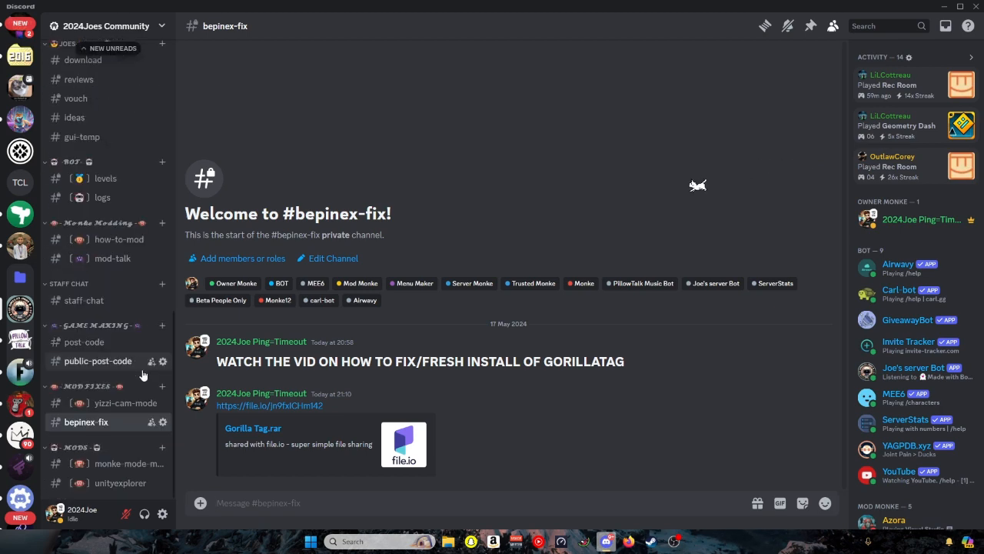
{"action": "left_click", "coordinate": [99, 360]}
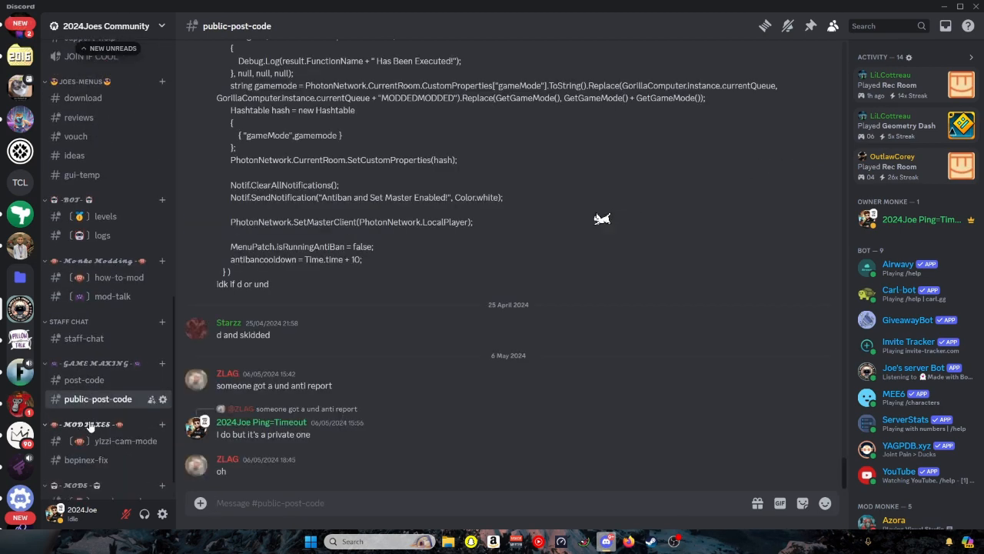
{"action": "left_click", "coordinate": [86, 458]}
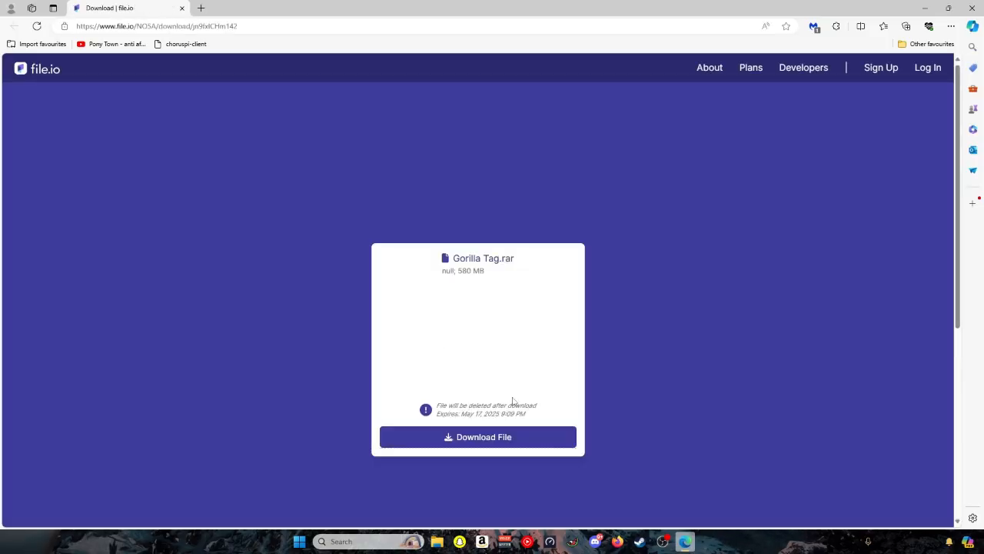
- Download the Gorilla Tag.rar archive from the file.io page
{"action": "left_click", "coordinate": [479, 437]}
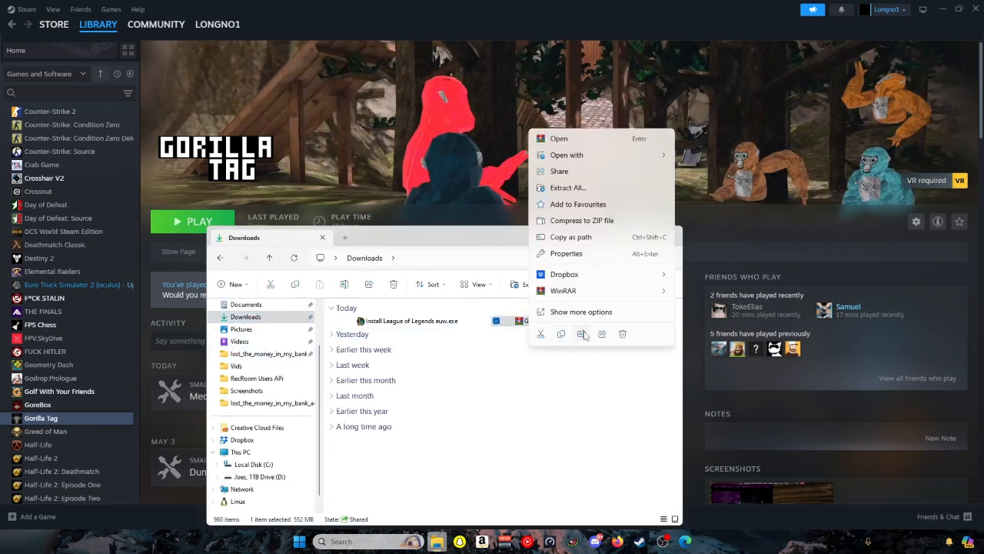
- Extract Gorilla Tag.rar into a new Gorilla Tag folder inside Downloads
{"action": "left_click", "coordinate": [568, 187]}
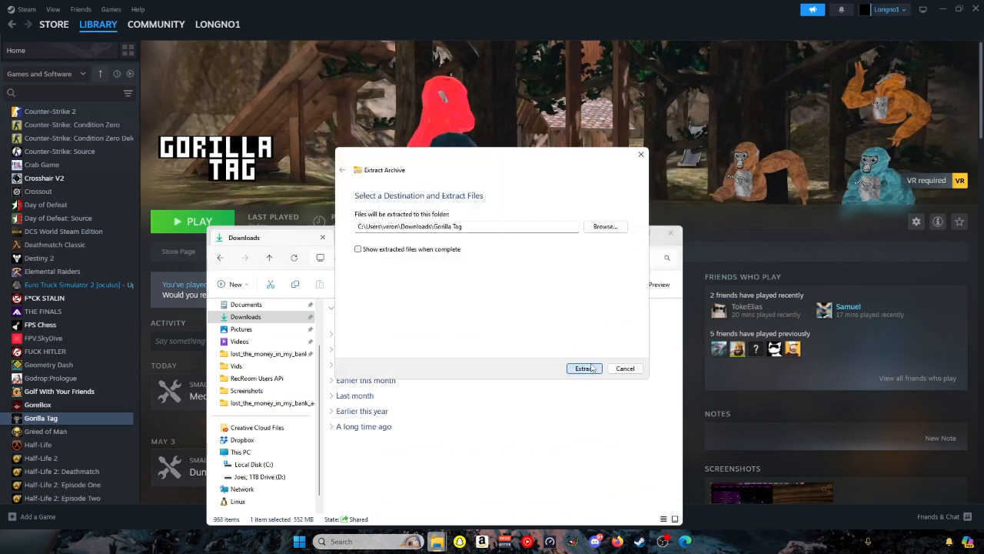
{"action": "left_click", "coordinate": [584, 370]}
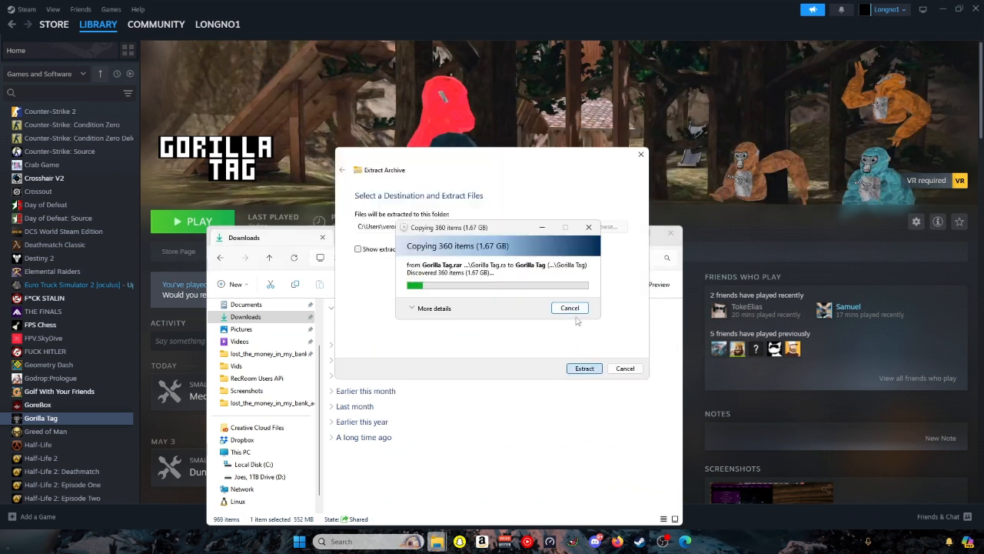
{"action": "left_click", "coordinate": [431, 308]}
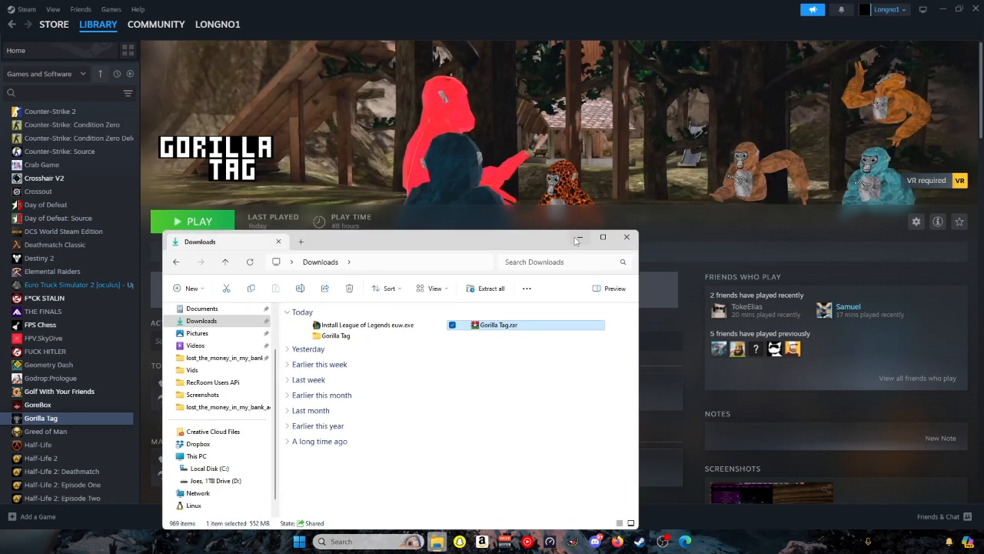
- Browse Gorilla Tag's local files via Manage and delete everything in the install folder
{"action": "left_click", "coordinate": [917, 221]}
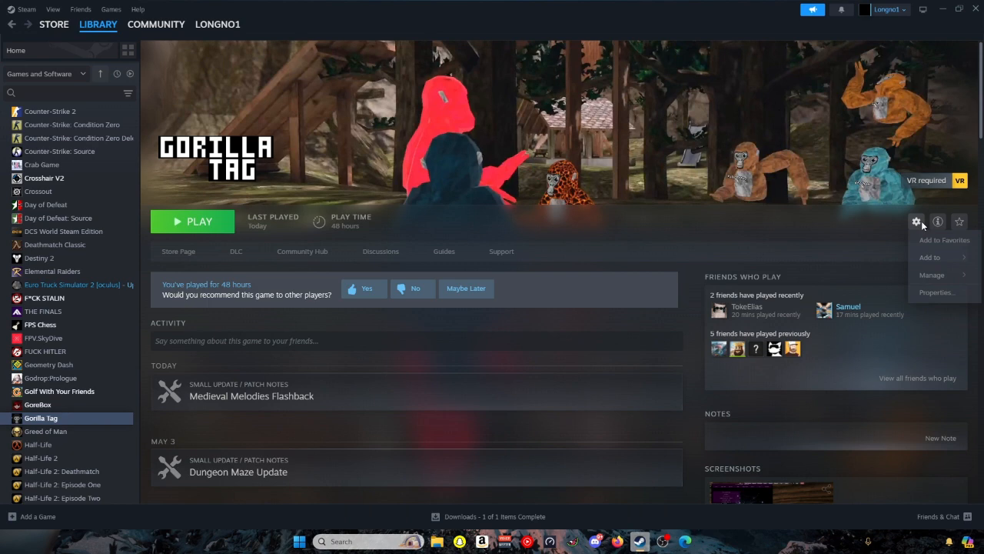
{"action": "left_click", "coordinate": [932, 273]}
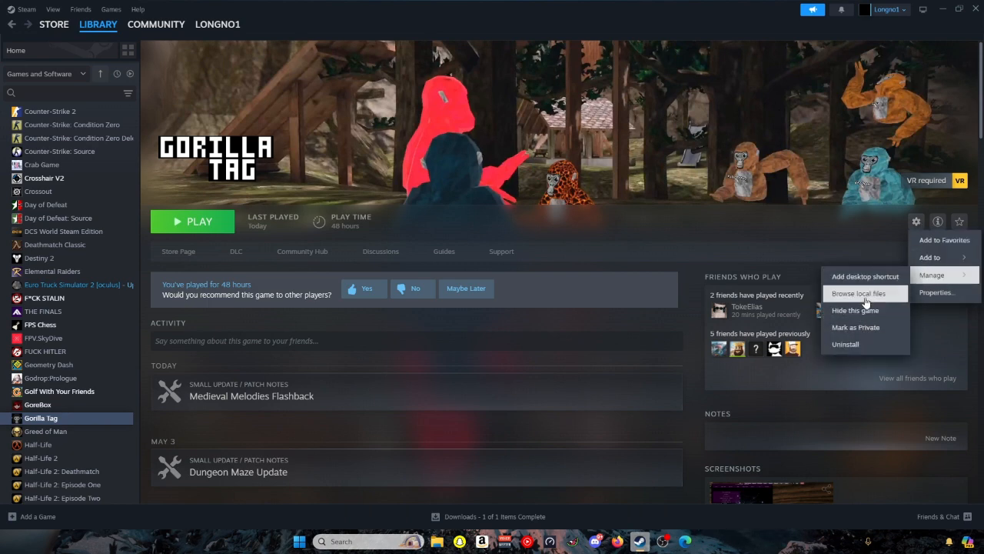
{"action": "left_click", "coordinate": [861, 292]}
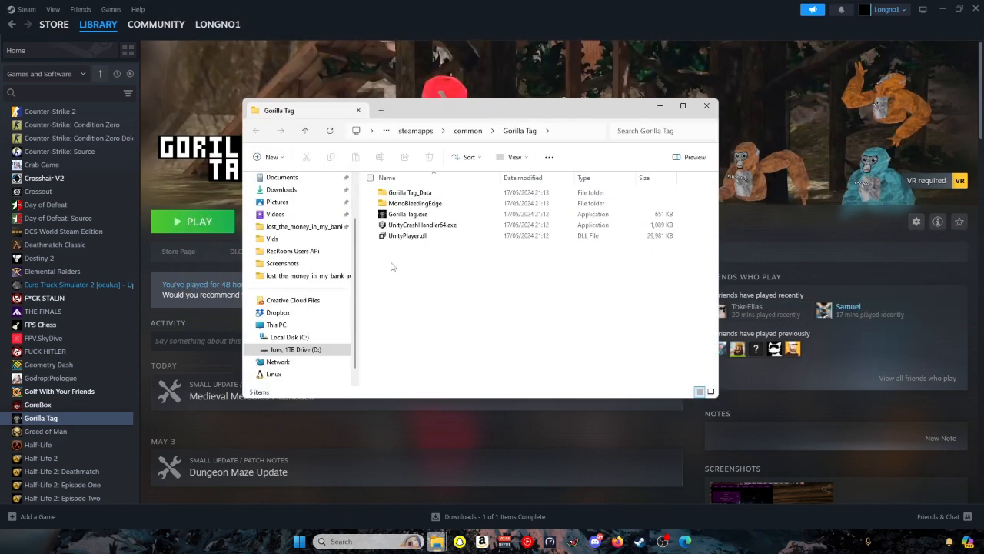
{"action": "key", "text": "ctrl+a"}
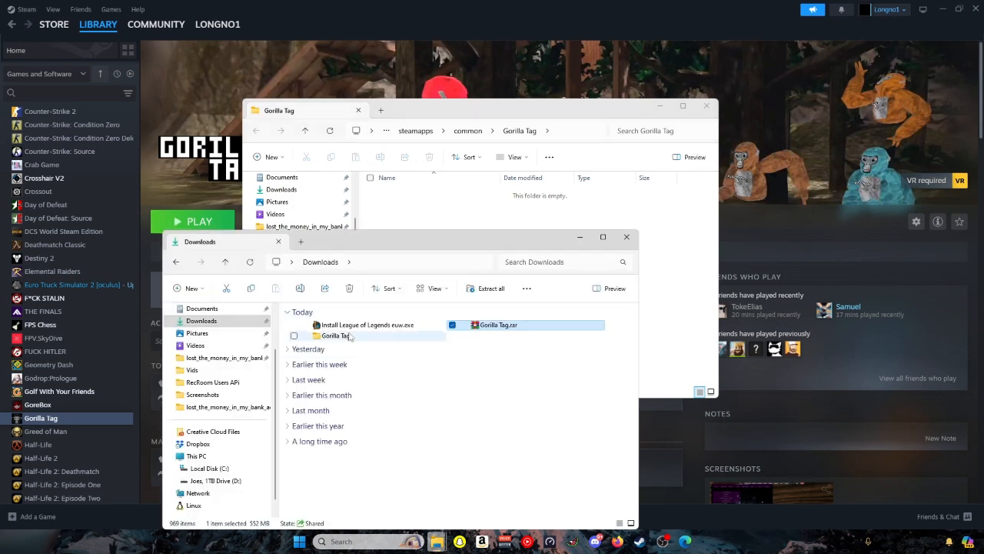
- Select all patched files in the downloaded Gorilla Tag folder for copying into the install
{"action": "double_click", "coordinate": [335, 335]}
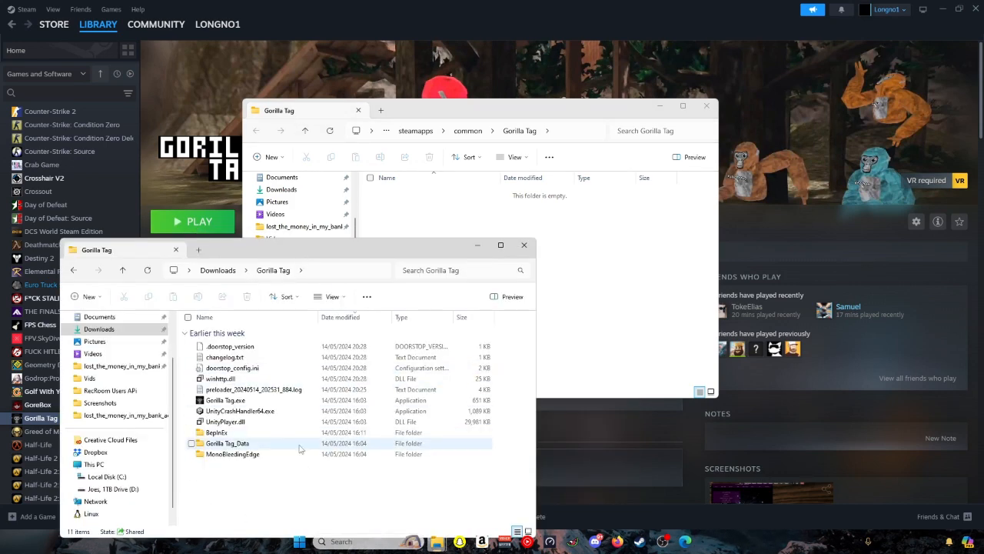
{"action": "key", "text": "ctrl+a"}
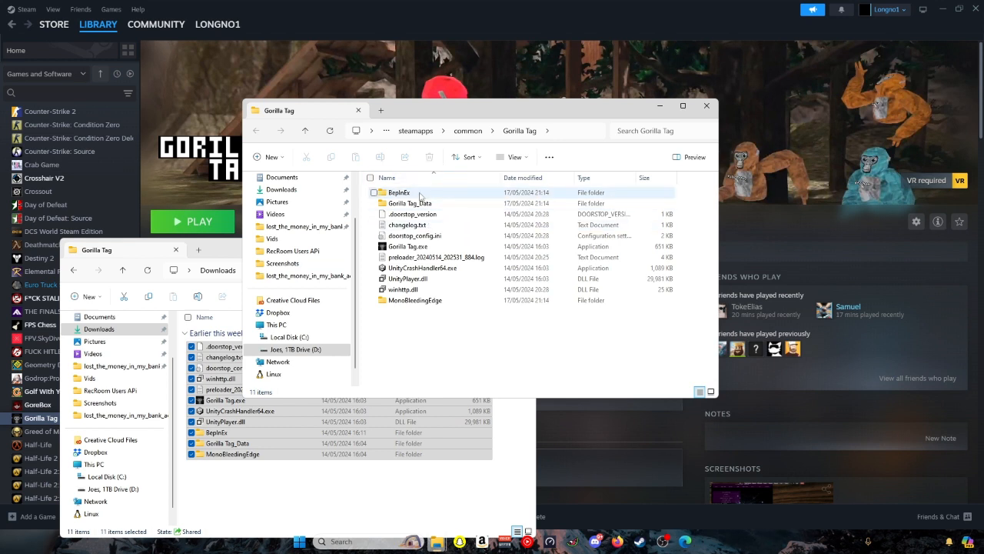
- Inspect the DLLs inside the install's BepInEx plugins folder
{"action": "double_click", "coordinate": [398, 193]}
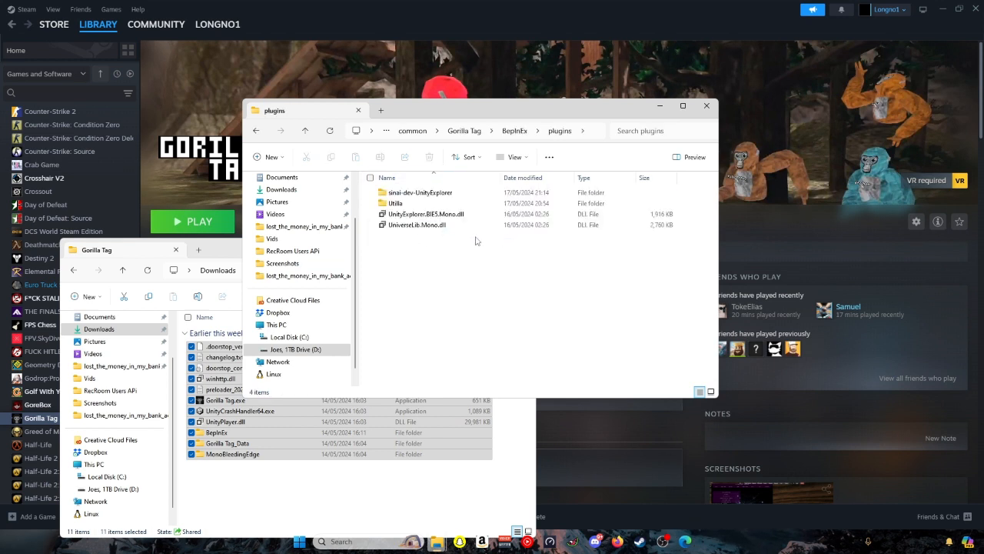
{"action": "double_click", "coordinate": [394, 203]}
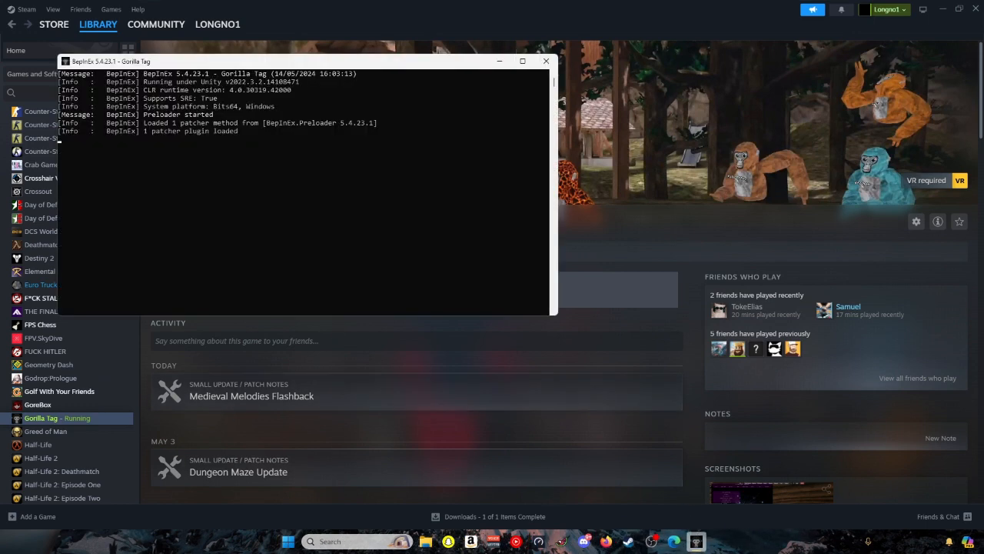
- Minimize Steam and dismiss the Steam searching pop-up during the stalled first launch
{"action": "left_click", "coordinate": [544, 61]}
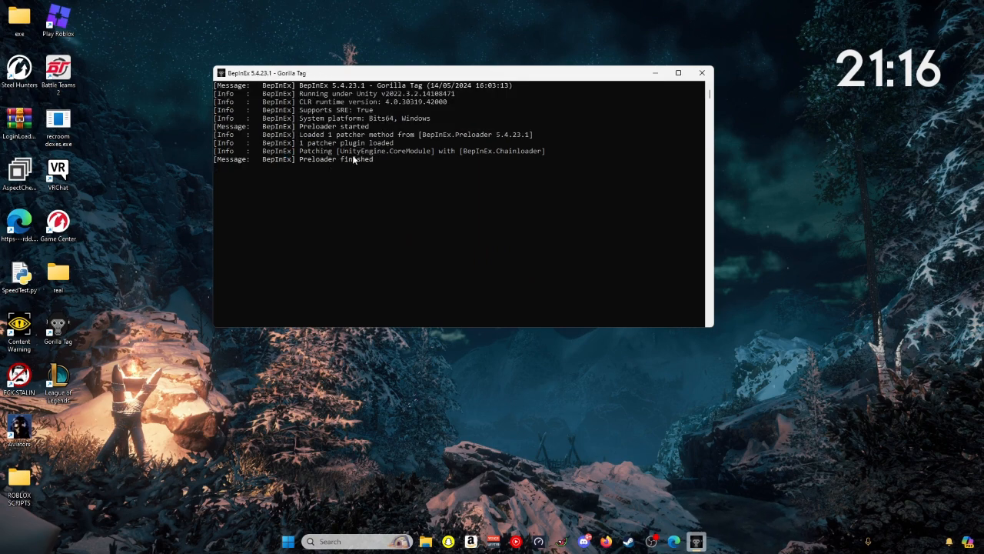
{"action": "left_click", "coordinate": [375, 160]}
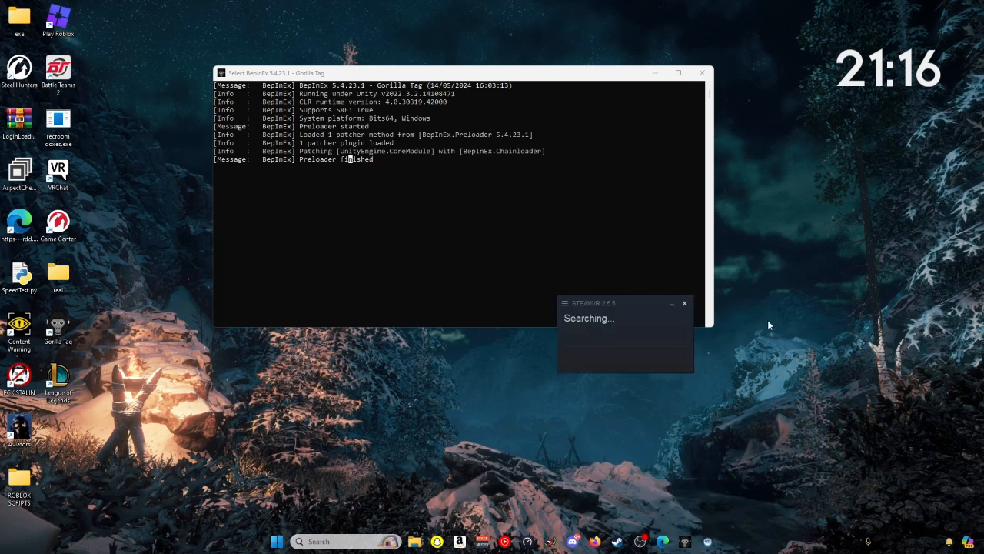
{"action": "left_click", "coordinate": [685, 303]}
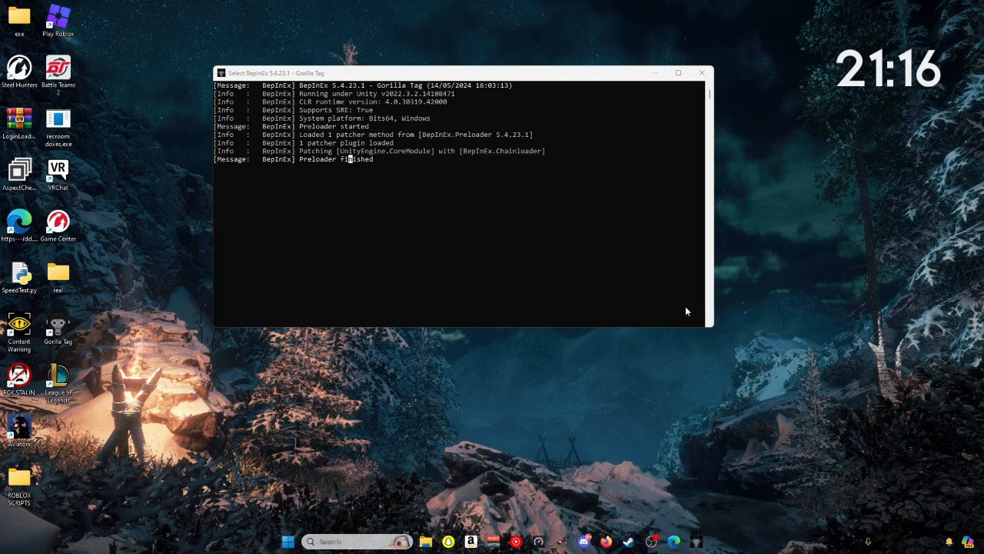
{"action": "mouse_move", "coordinate": [634, 360]}
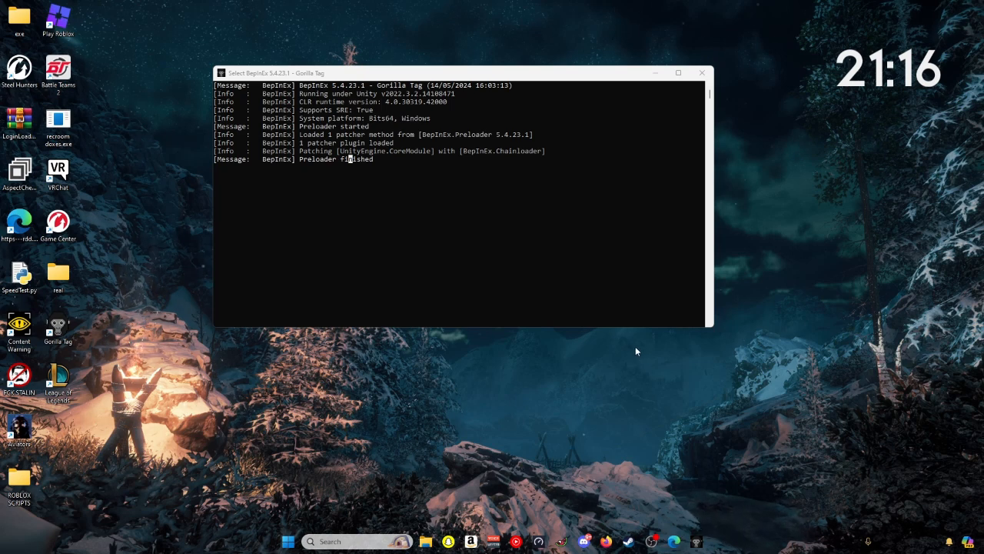
{"action": "mouse_move", "coordinate": [632, 354]}
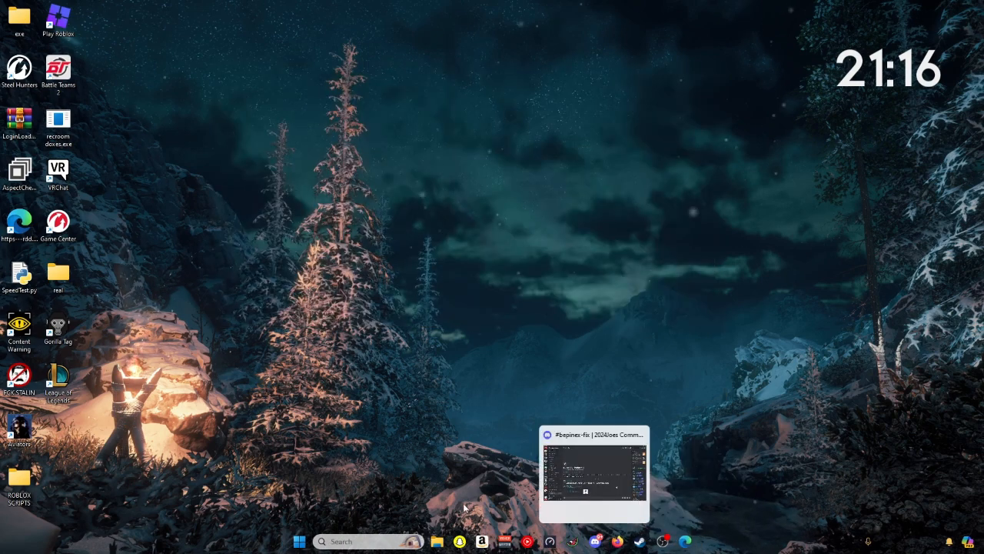
- Relaunch Gorilla Tag from its desktop shortcut and dismiss the Steam notifications
{"action": "double_click", "coordinate": [58, 326]}
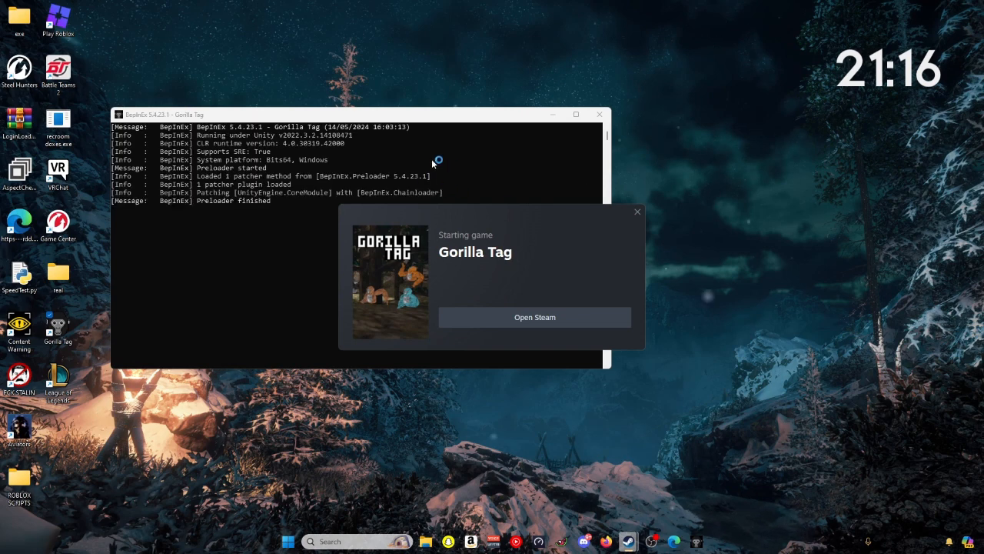
{"action": "left_click", "coordinate": [637, 213]}
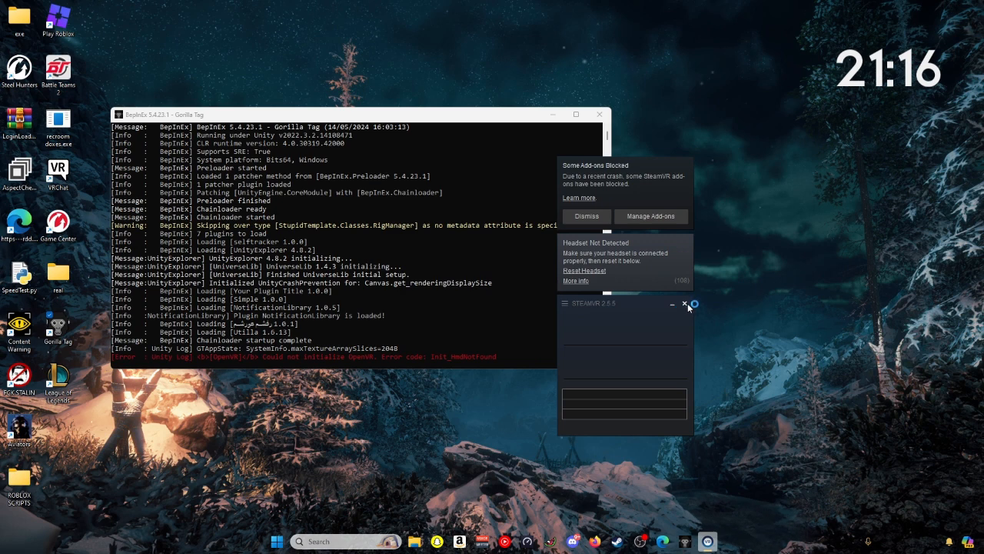
{"action": "left_click", "coordinate": [683, 304]}
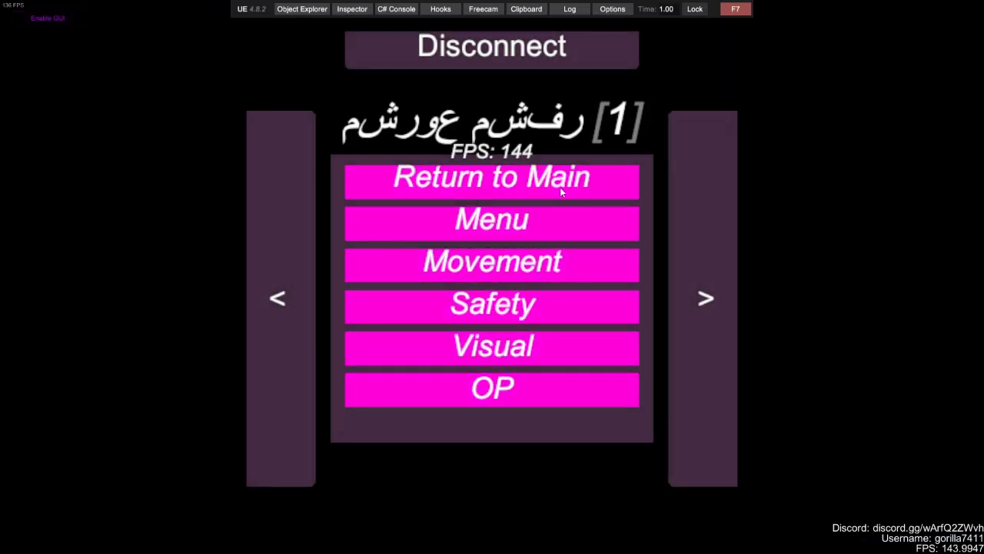
- Enter the mod menu's platform mods section and page to Platform Spam and Fast Turn Speed
{"action": "left_click", "coordinate": [704, 298]}
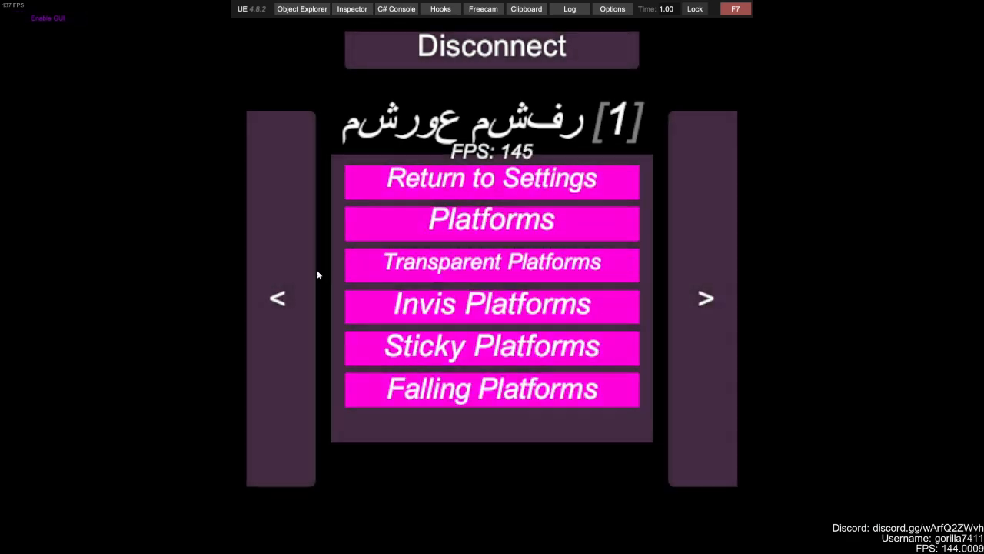
{"action": "left_click", "coordinate": [704, 300]}
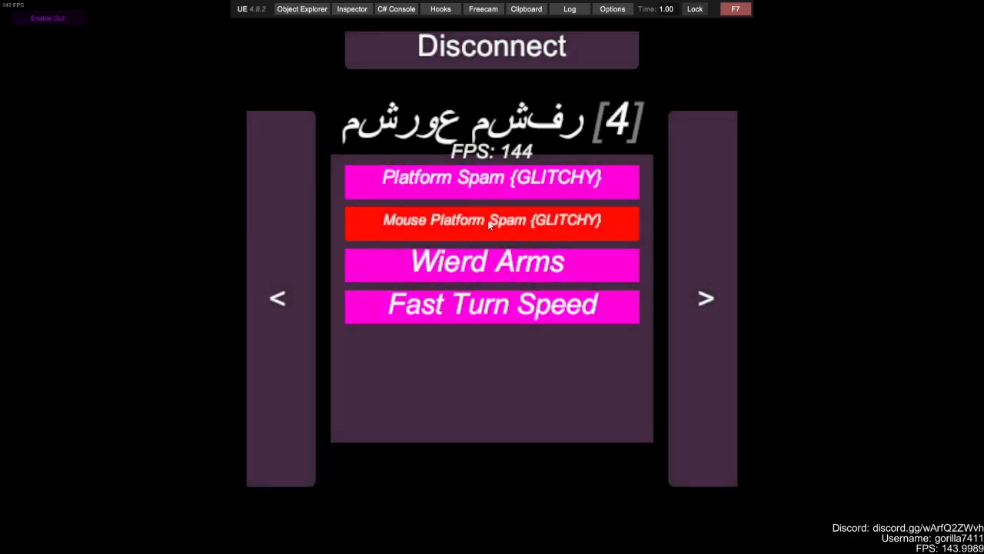